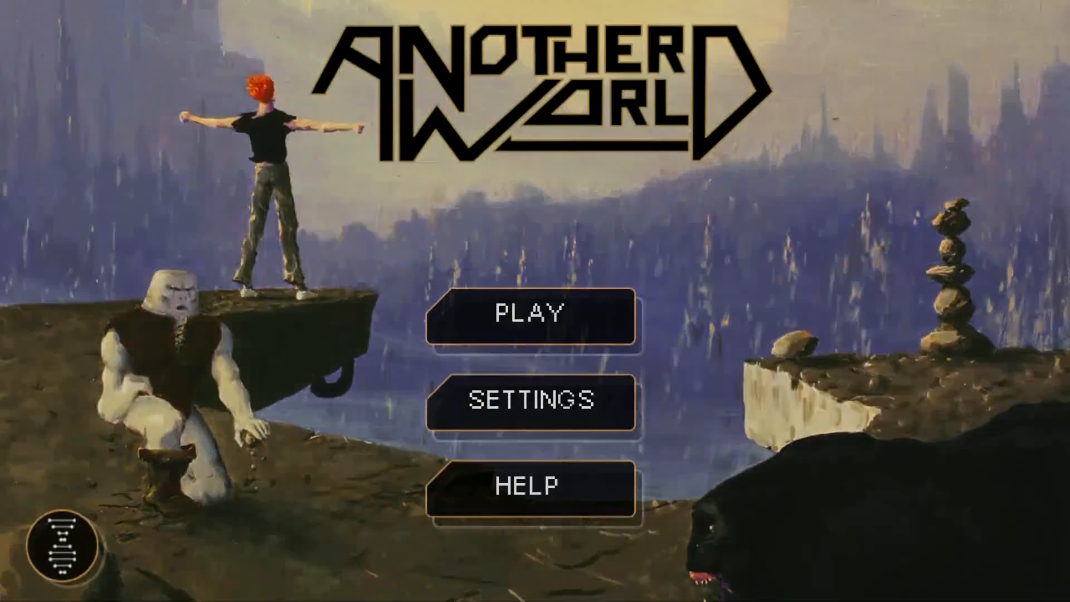
Step: Select PLAY on the title menu to reach the Intro chapter selection
click(529, 316)
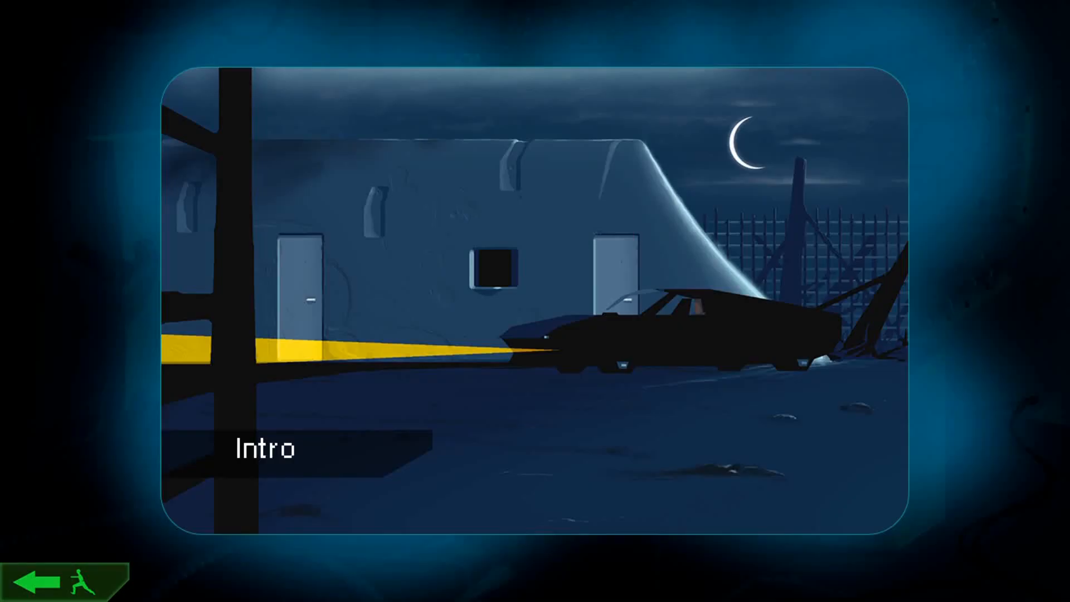
Step: Launch the Intro chapter so its underwater opening sequence plays
click(262, 449)
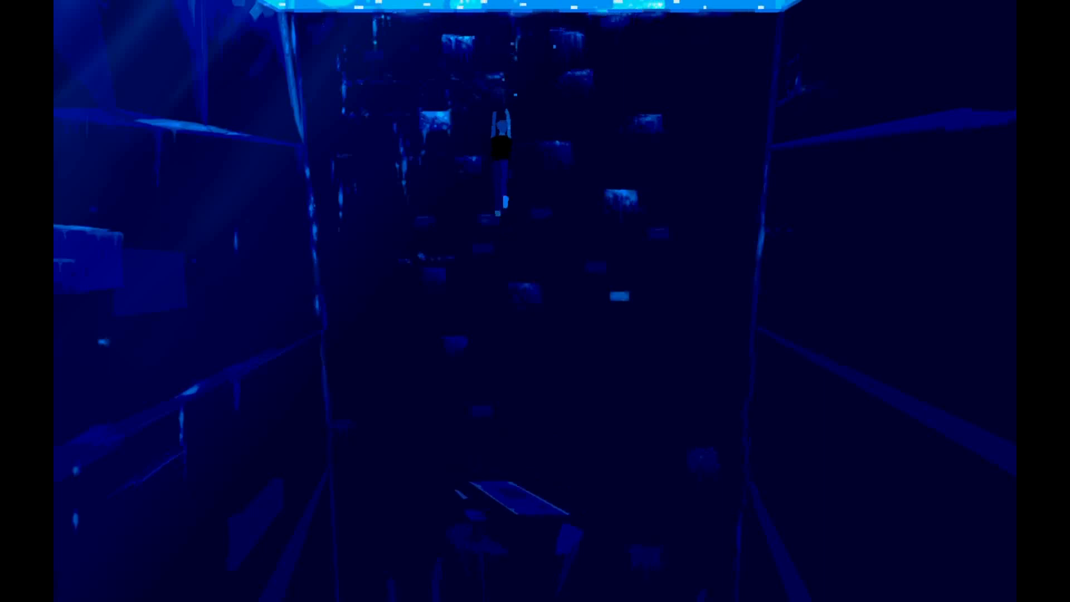